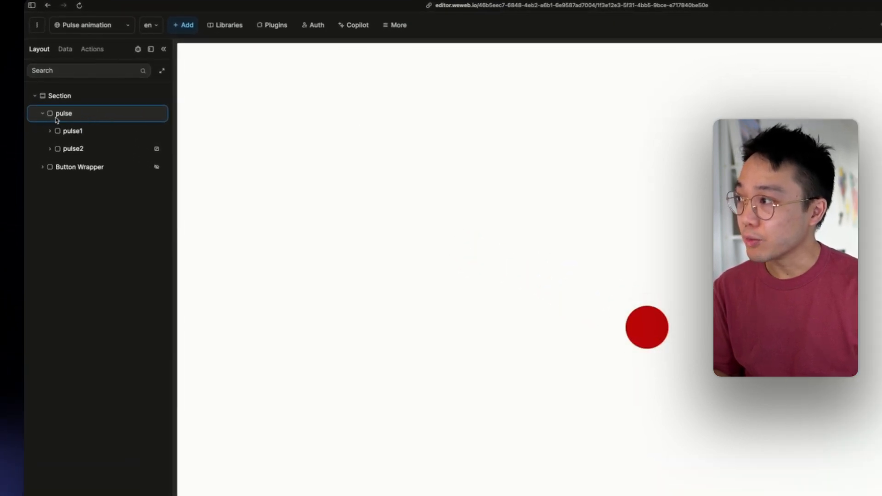
mouse_move(90, 135)
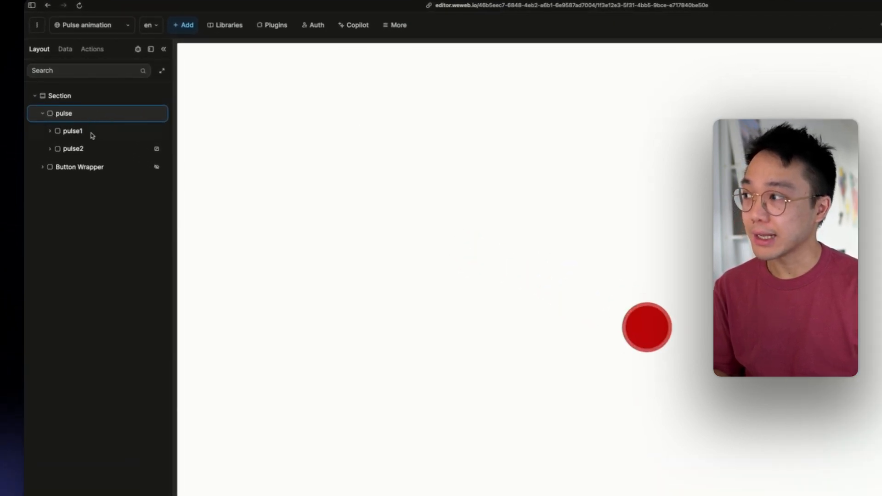
Inspect the example's pulse1 ring and pulse2 layer for reference.
click(73, 130)
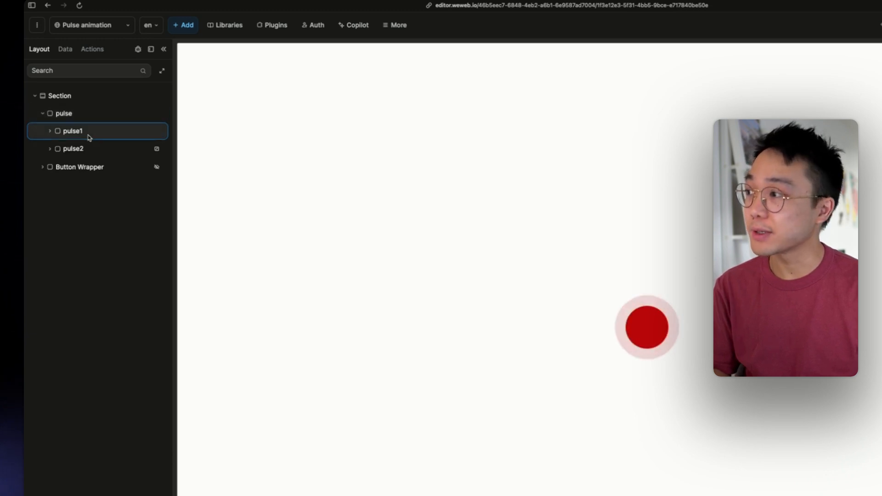
click(72, 149)
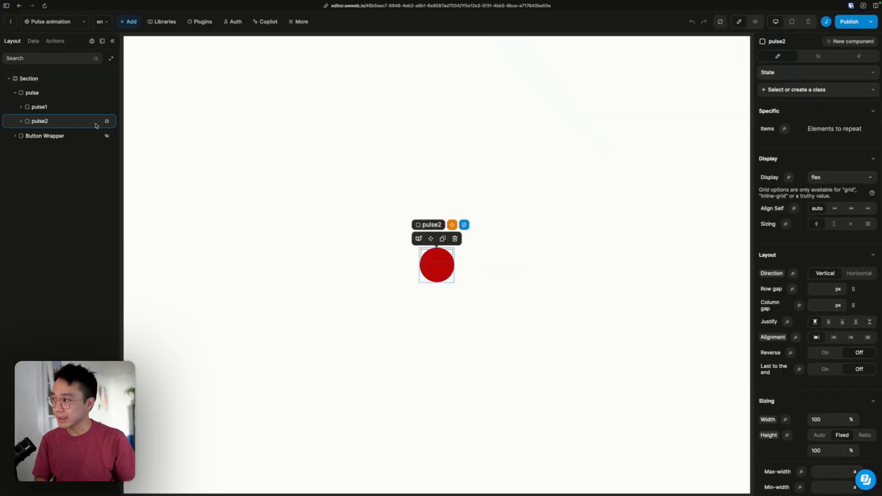
Add a new empty container to the Section and name it Pulse.
click(33, 93)
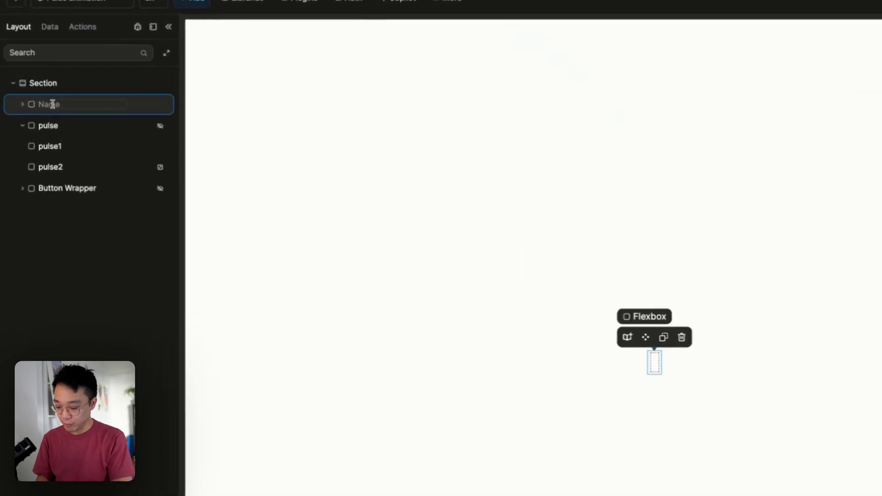
text(Pulse)
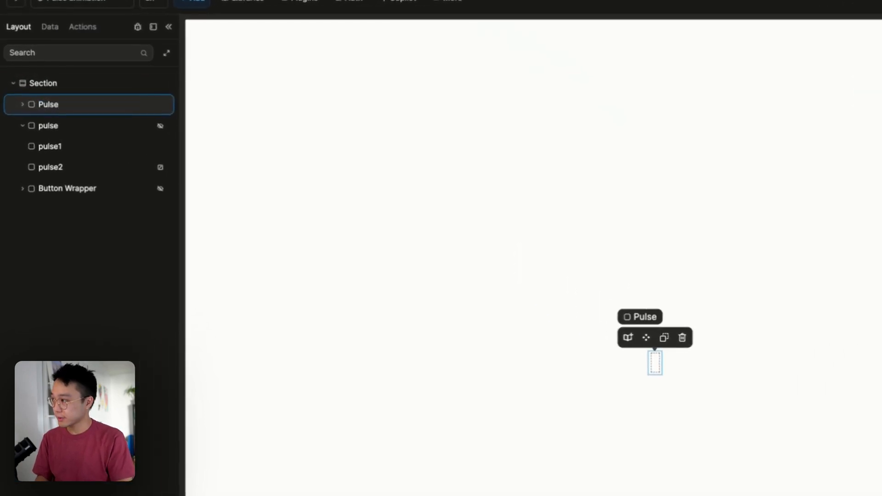
click(22, 103)
text(80)
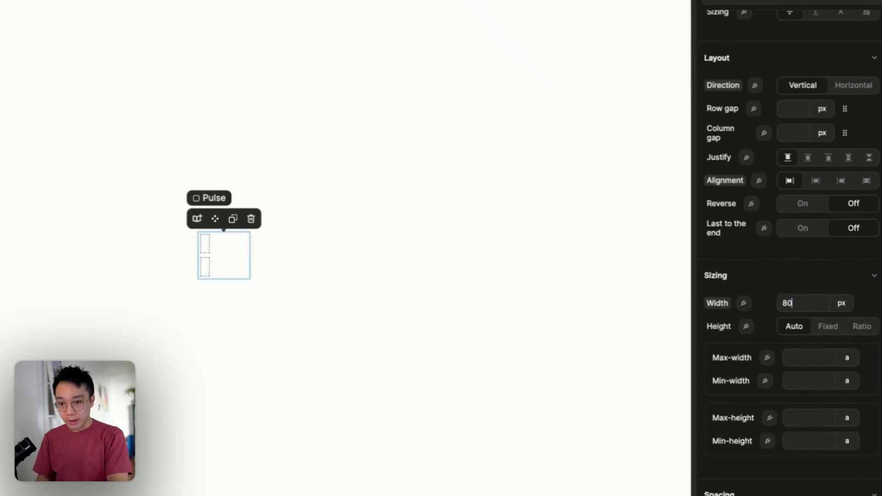
Make Pulse an 80 px wide square by setting its height to a 1:1 ratio.
click(861, 326)
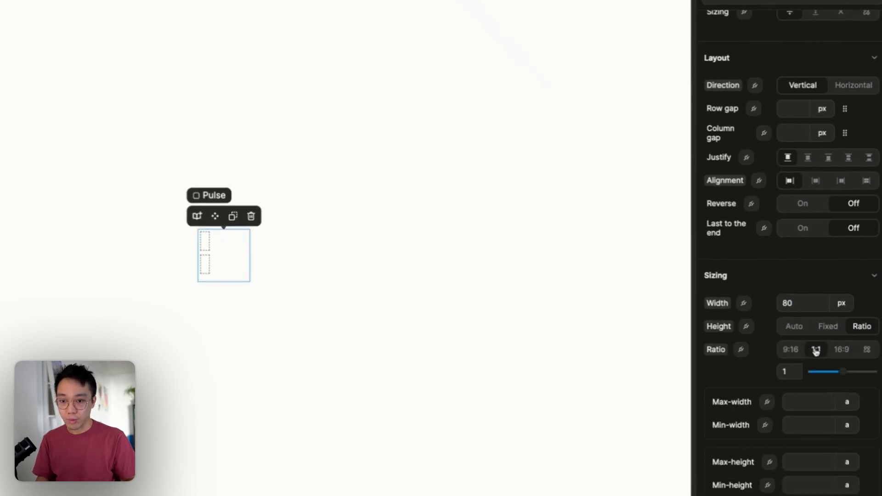
click(815, 349)
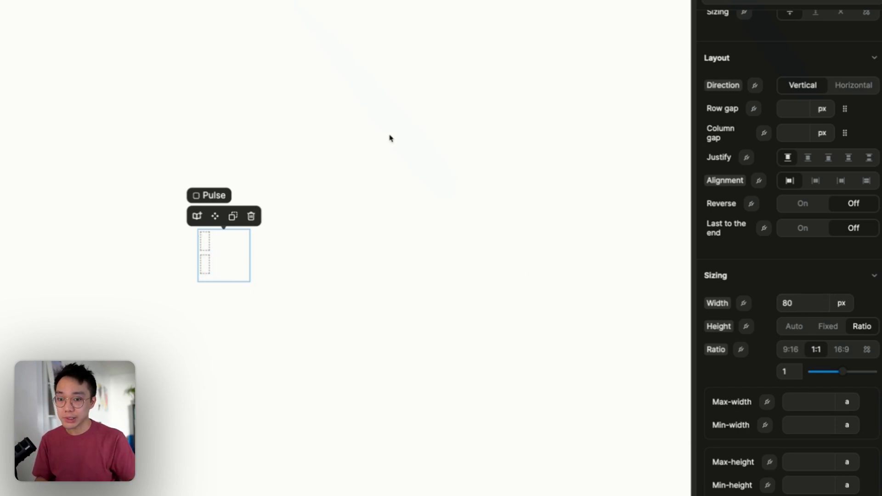
scroll(down, 3)
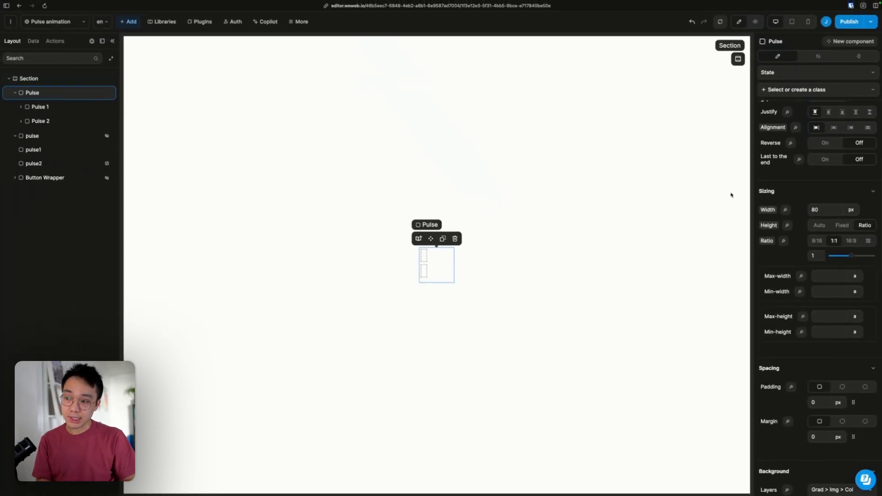
click(827, 209)
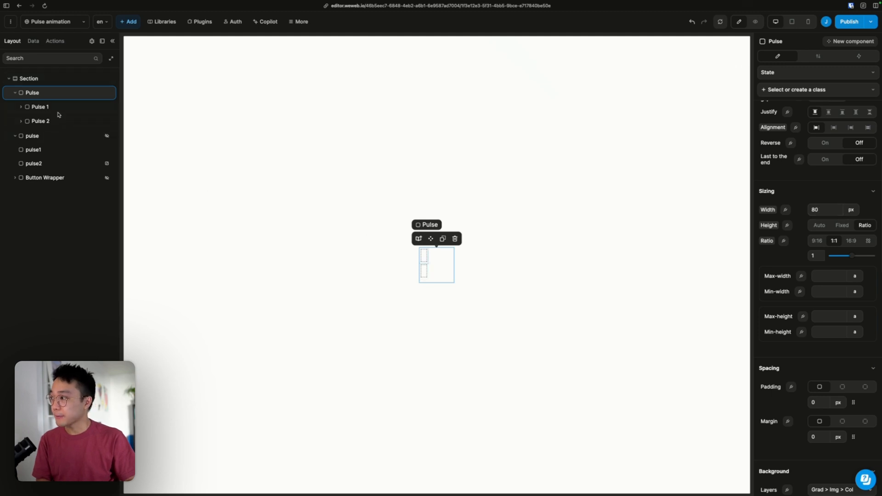
Select Pulse 1 and Pulse 2 together and set their Position to Absolute.
click(40, 121)
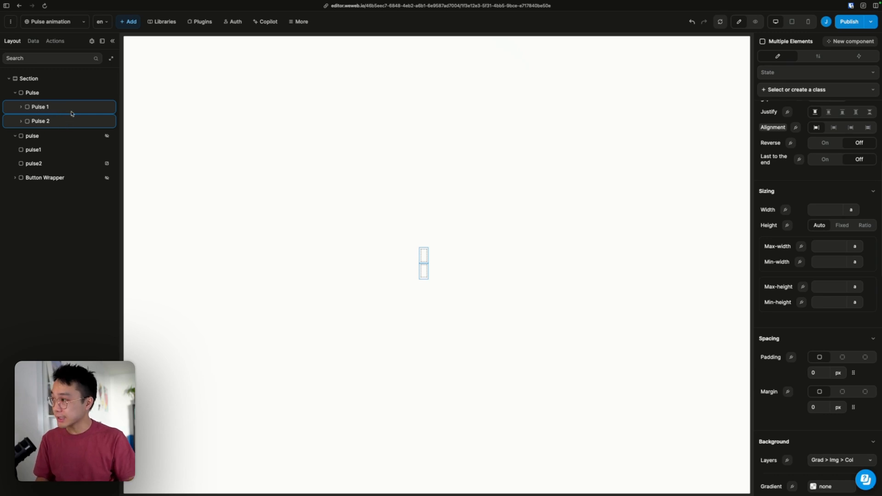
click(40, 107)
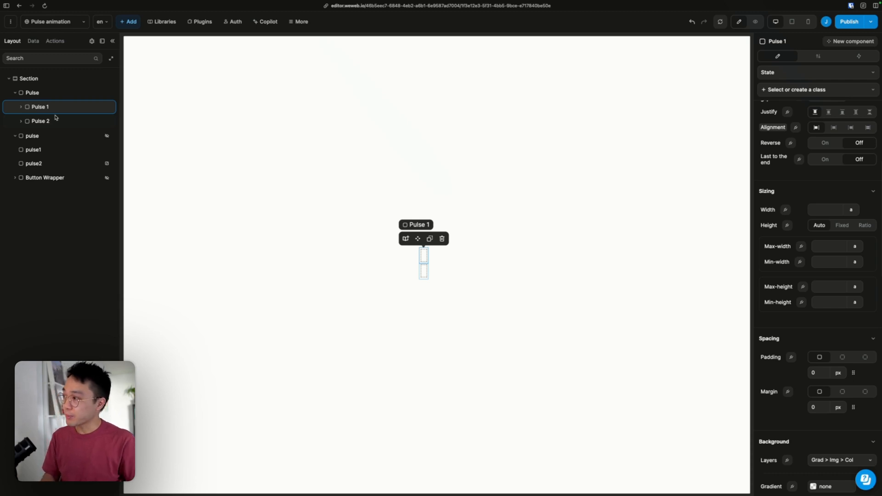
click(39, 121)
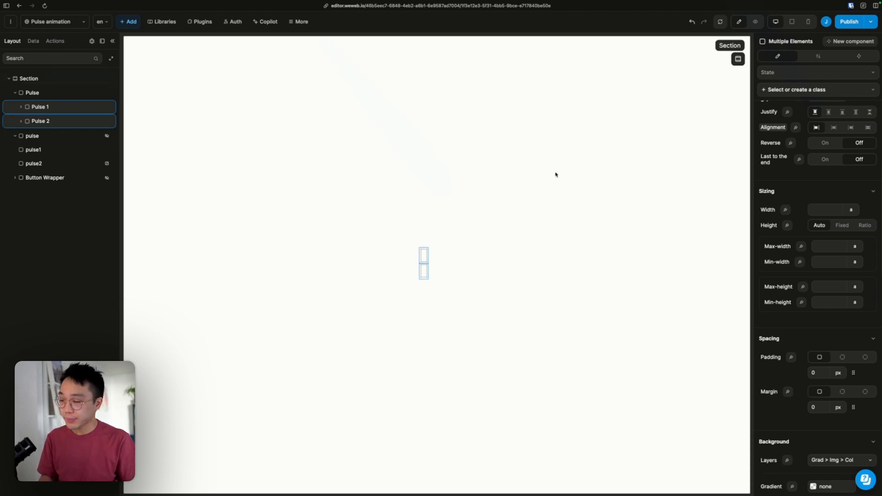
mouse_move(788, 266)
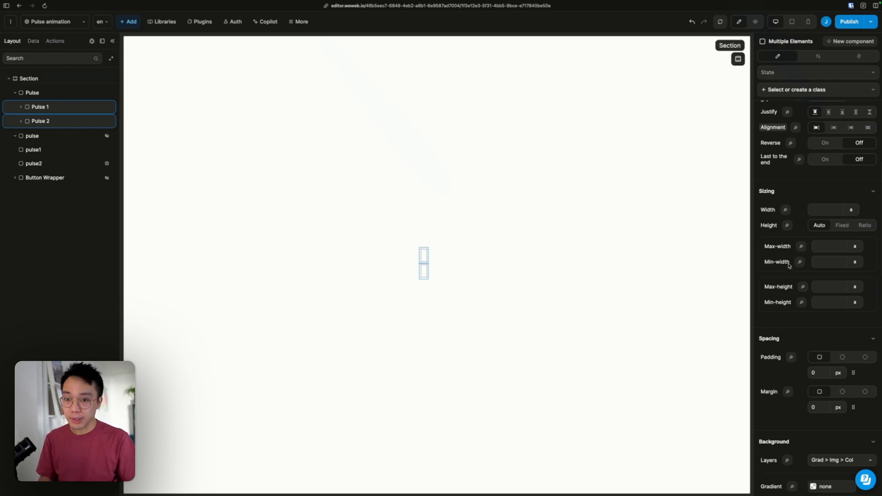
scroll(down, 3)
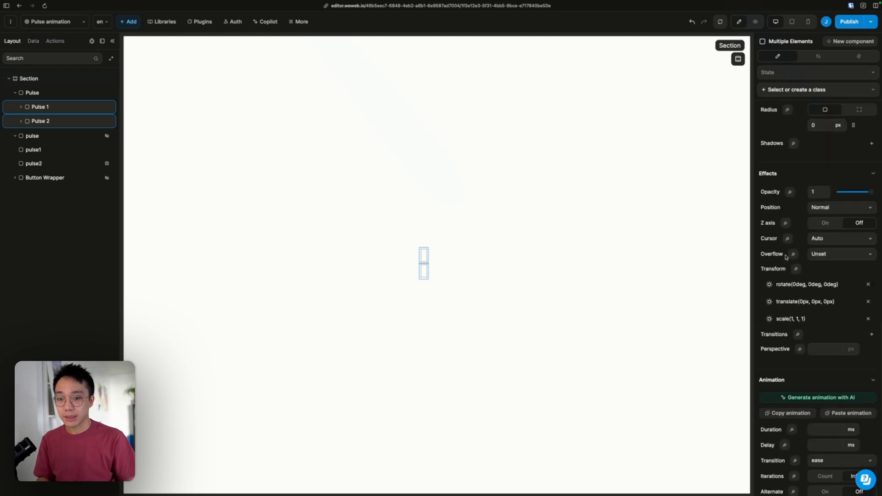
scroll(down, 3)
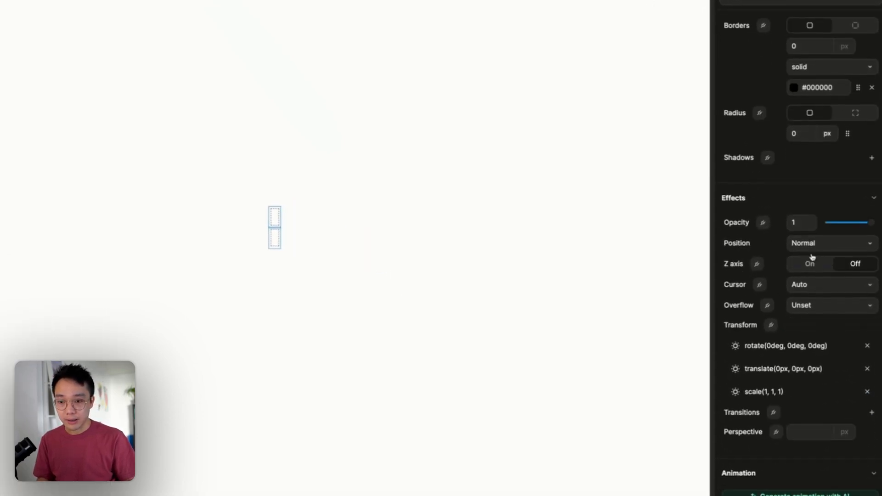
click(830, 242)
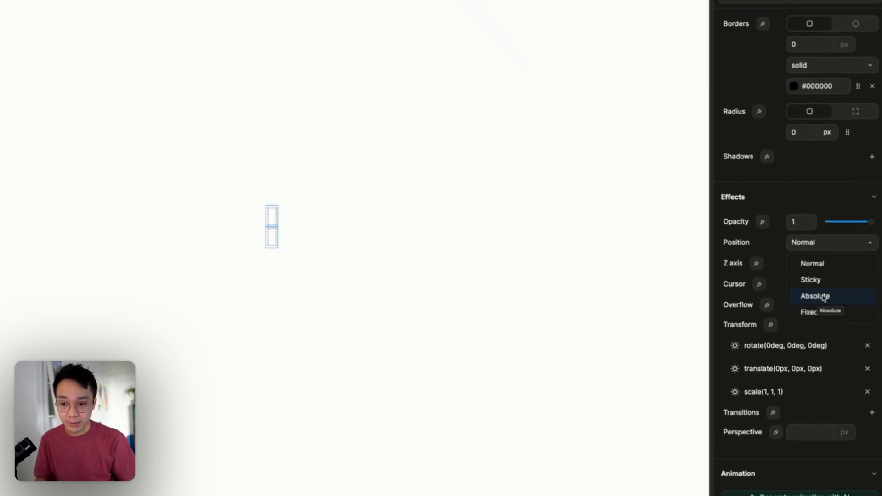
click(815, 296)
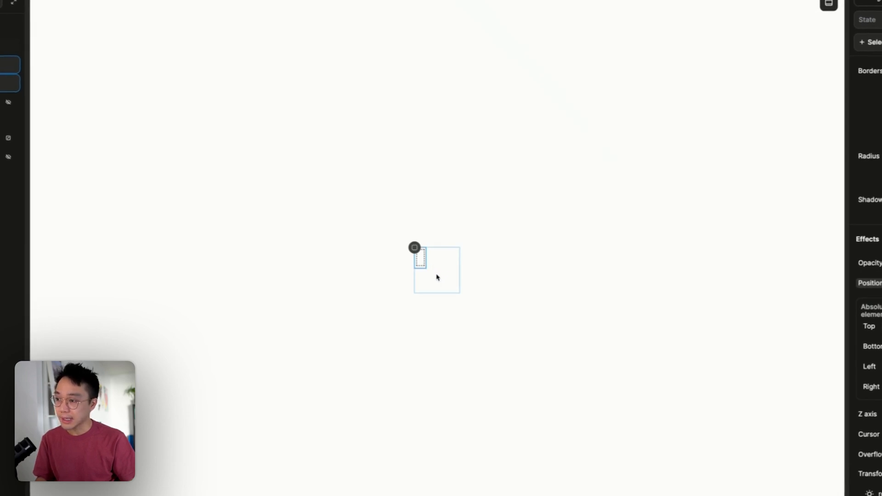
drag(458, 292, 426, 270)
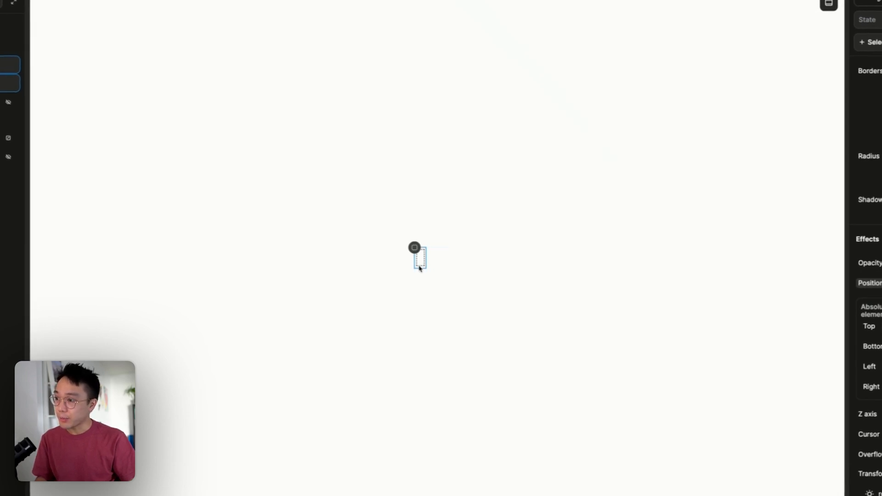
drag(421, 267, 459, 293)
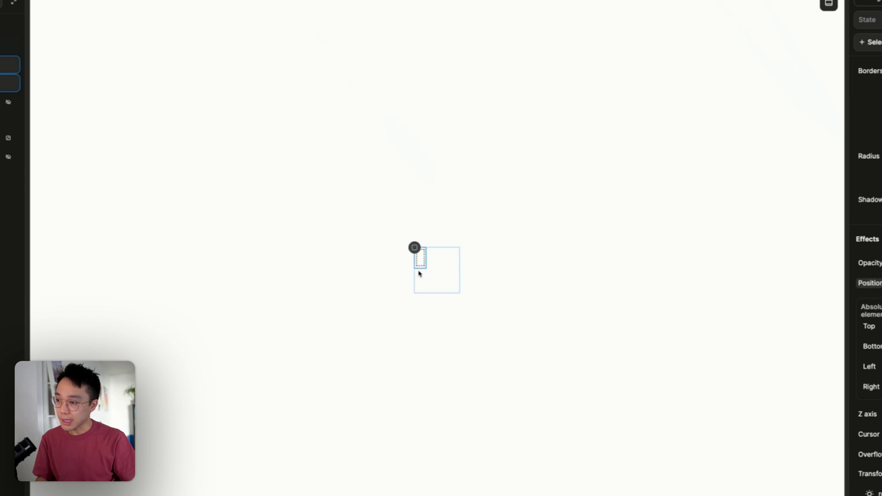
mouse_move(432, 270)
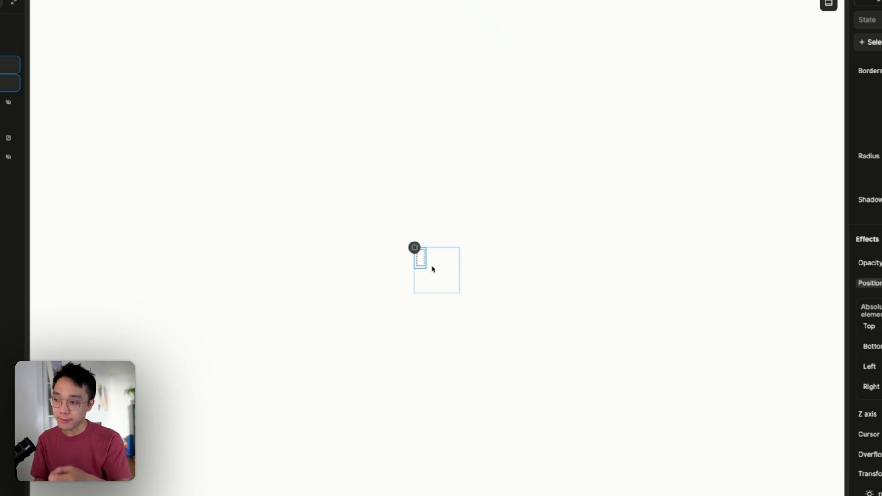
mouse_move(435, 267)
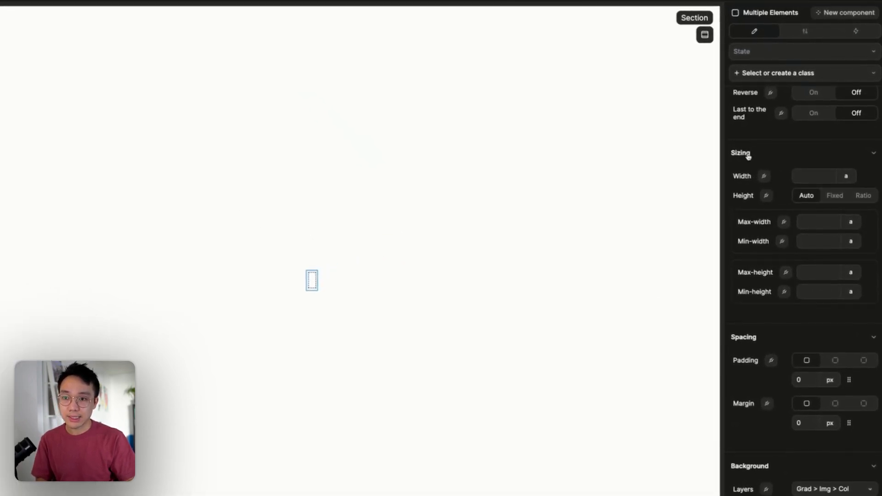
Give Pulse 1 and Pulse 2 a width and height of 100% of the Pulse container.
click(856, 195)
text(100)
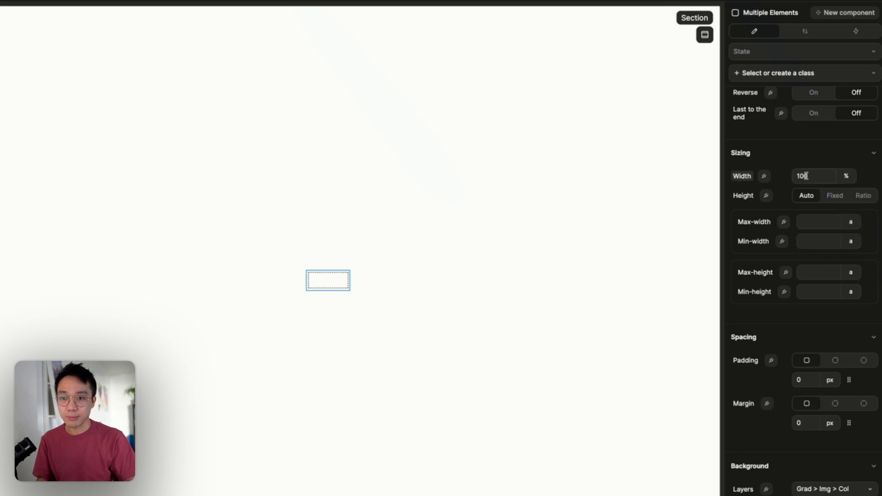
click(835, 195)
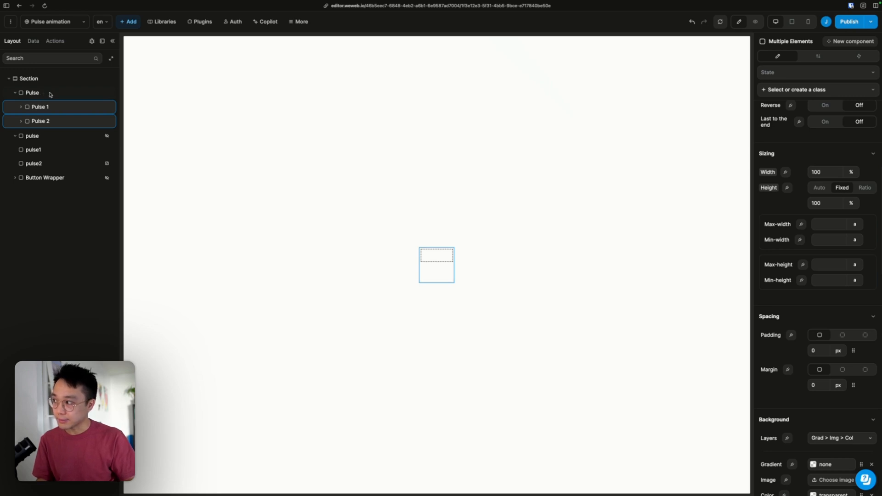
Fill both pulses with red #BE1E1E and round them with a 999 px radius.
scroll(down, 3)
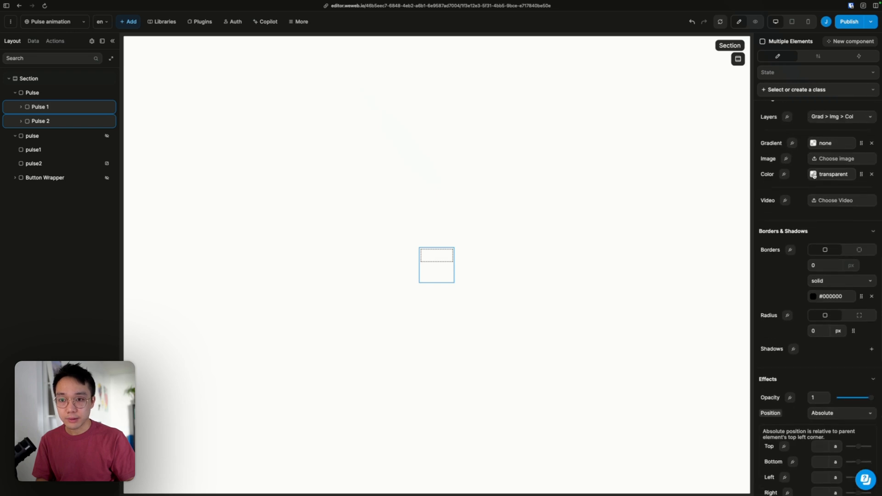
click(814, 174)
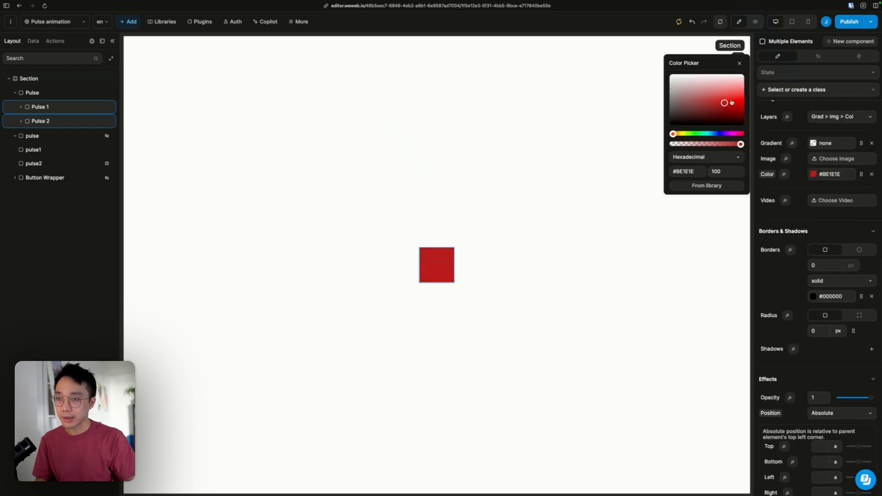
click(739, 62)
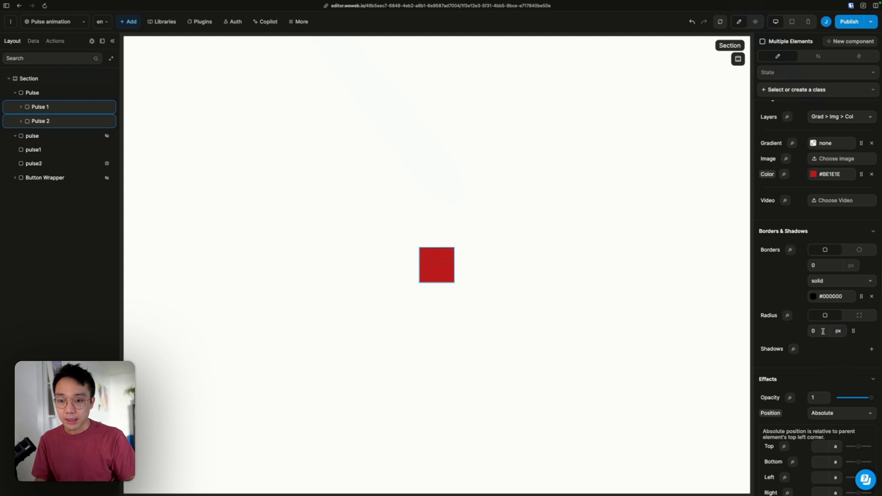
text(999)
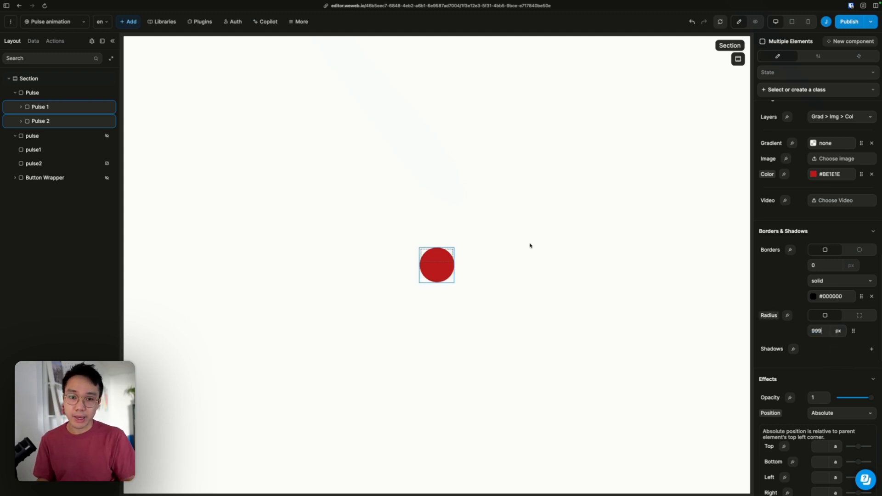
click(33, 93)
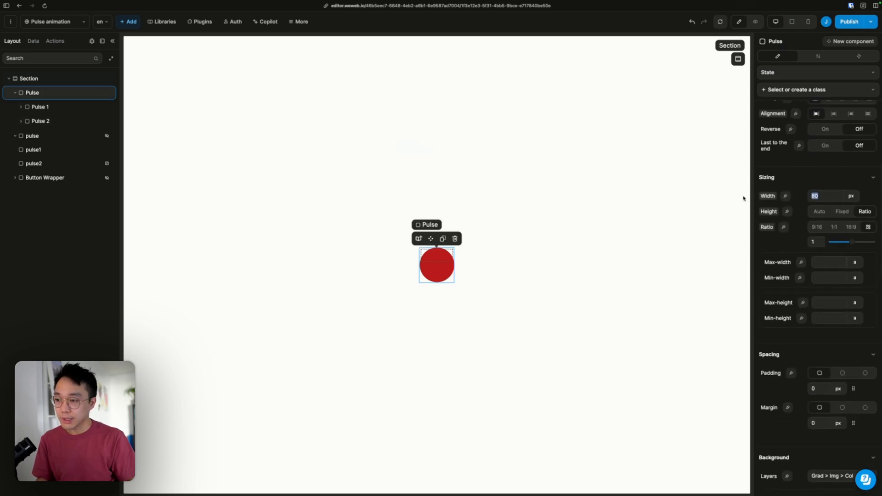
text(80)
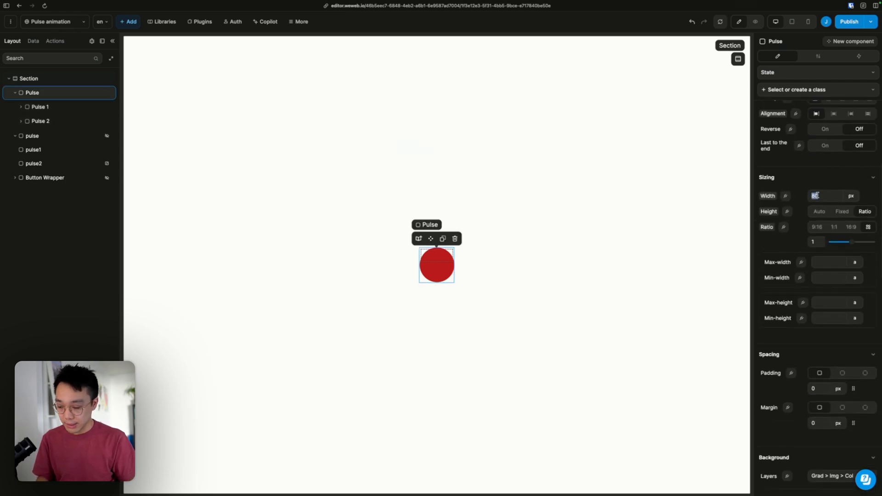
text(30)
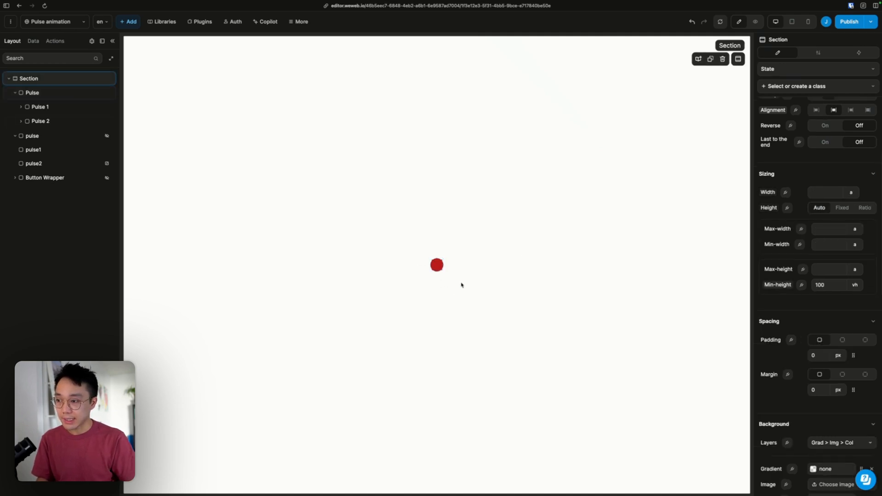
click(39, 107)
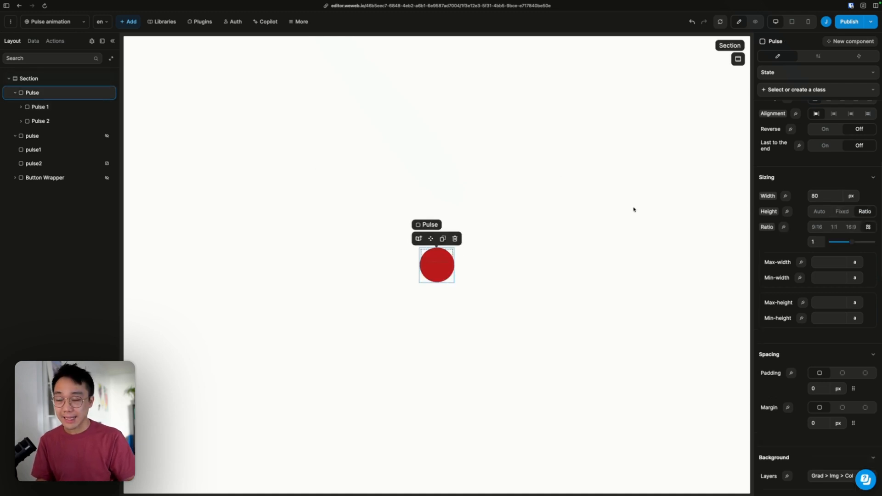
mouse_move(674, 215)
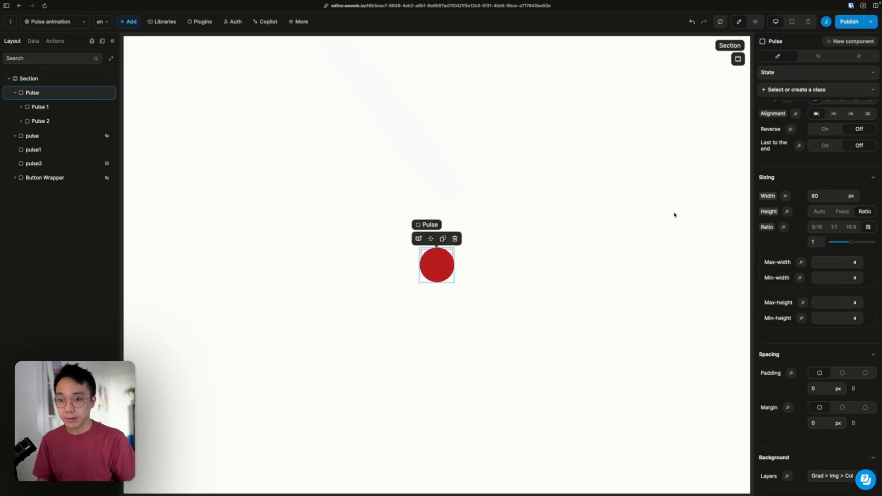
click(40, 121)
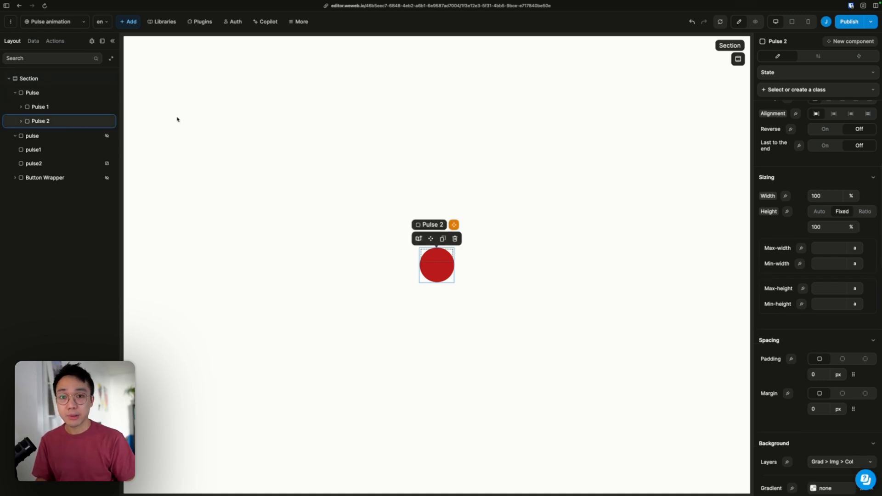
mouse_move(181, 124)
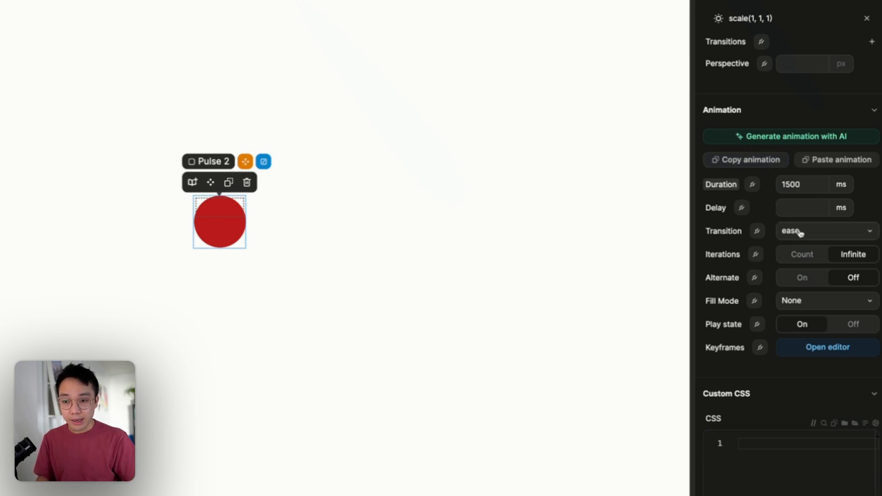
Choose ease-in-out as Pulse 2's animation timing curve.
click(824, 231)
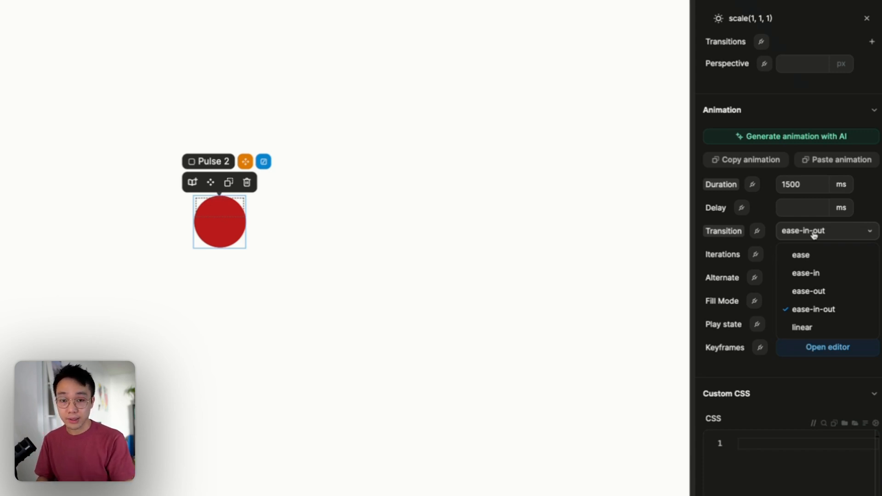
mouse_move(805, 243)
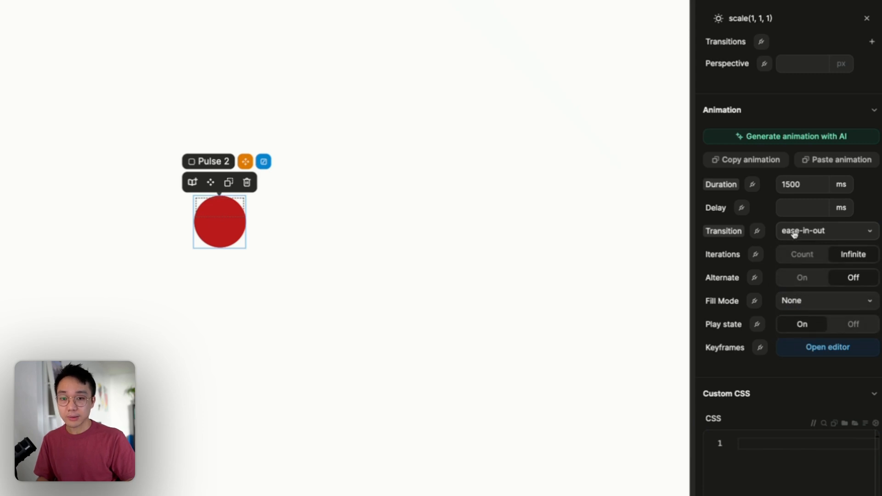
click(824, 231)
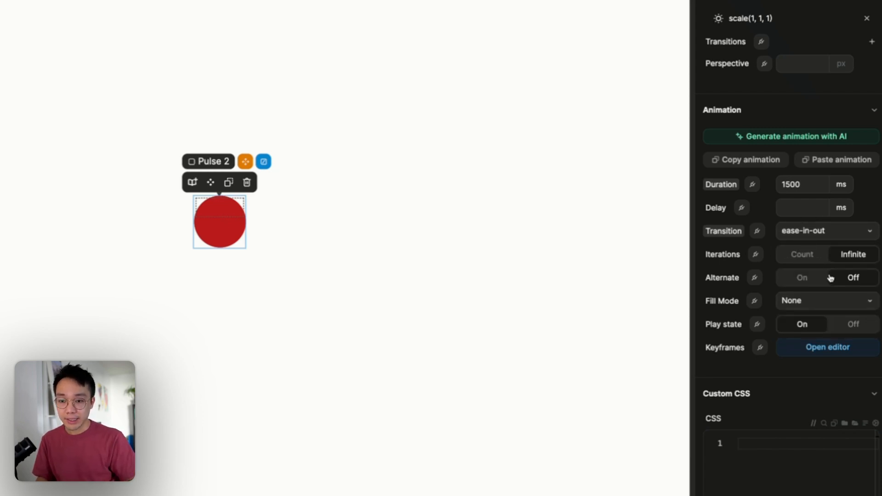
mouse_move(811, 292)
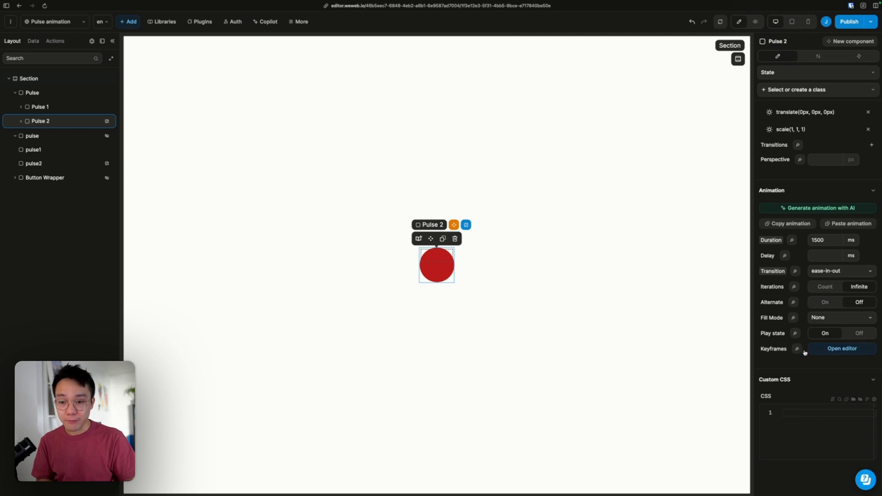
Show Pulse 2's keyframe timeline and select the 100% keyframe.
click(841, 349)
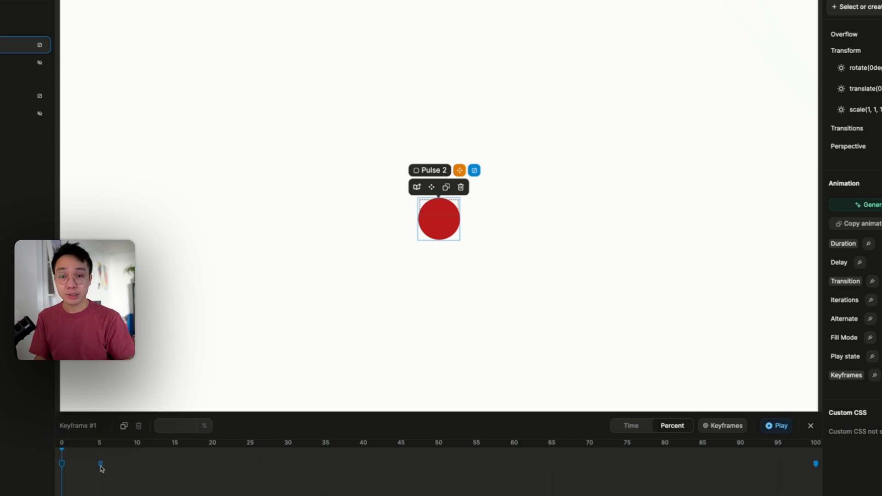
click(60, 463)
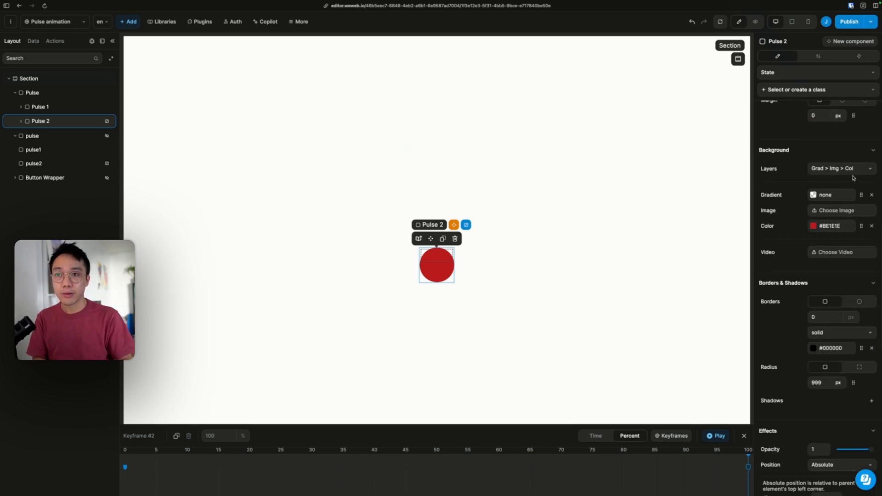
Set the 100% keyframe's transform scale to 1.6 on X and Y.
scroll(down, 3)
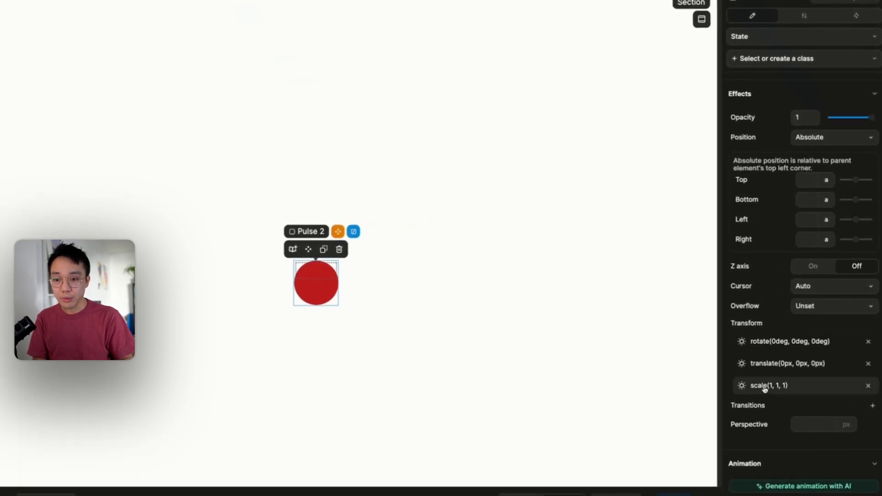
click(769, 385)
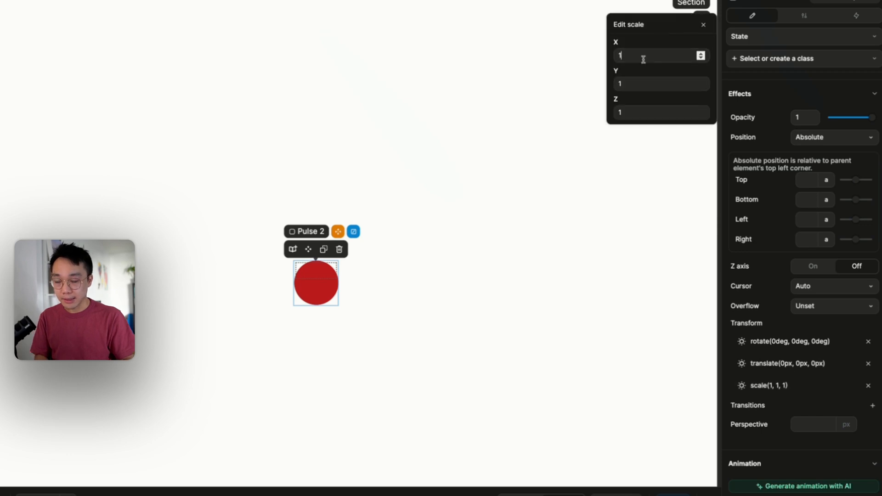
text(,6)
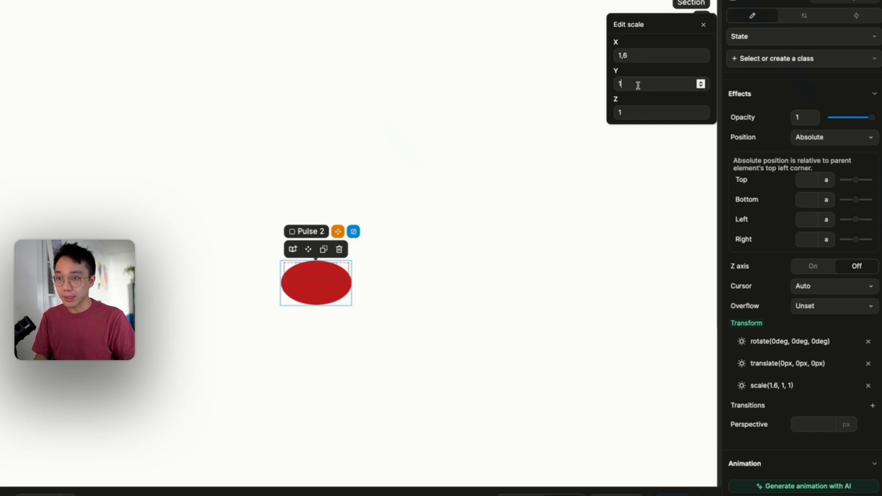
text(1,6)
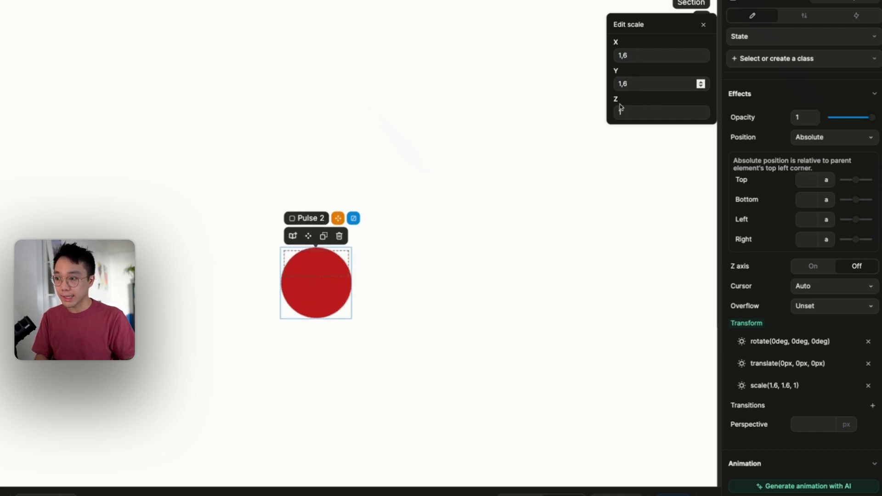
click(703, 24)
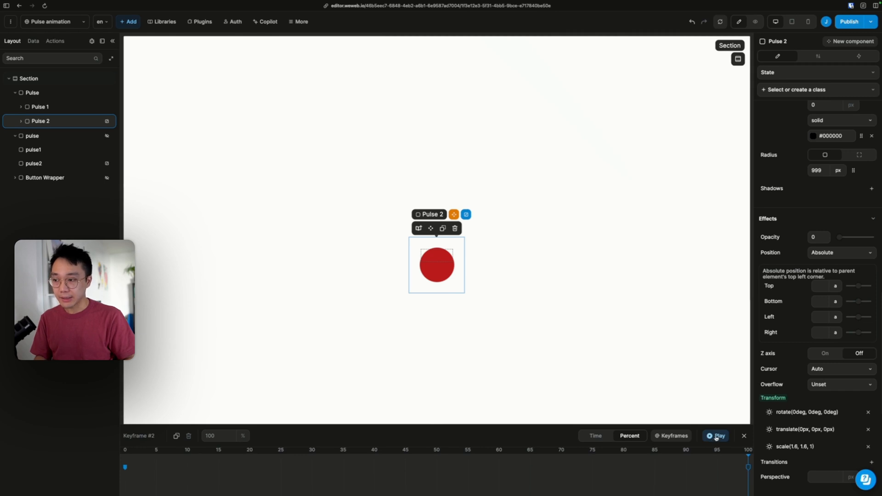
Preview the pulse animation expanding and fading, then pause it.
click(718, 436)
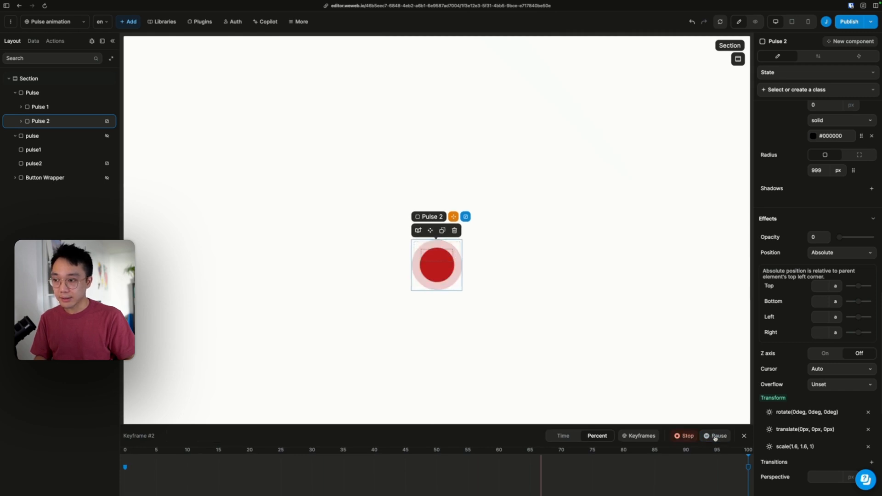
click(716, 436)
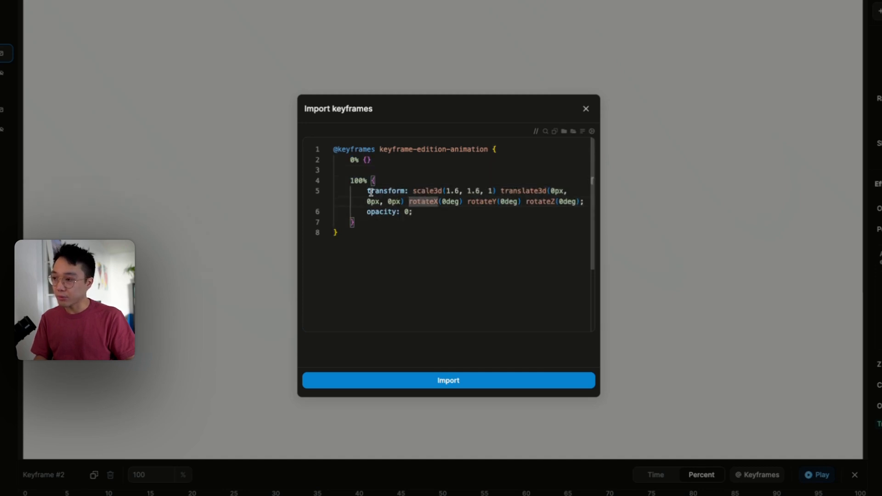
Close the Import keyframes dialog without changes and leave the timeline editor.
double_click(386, 191)
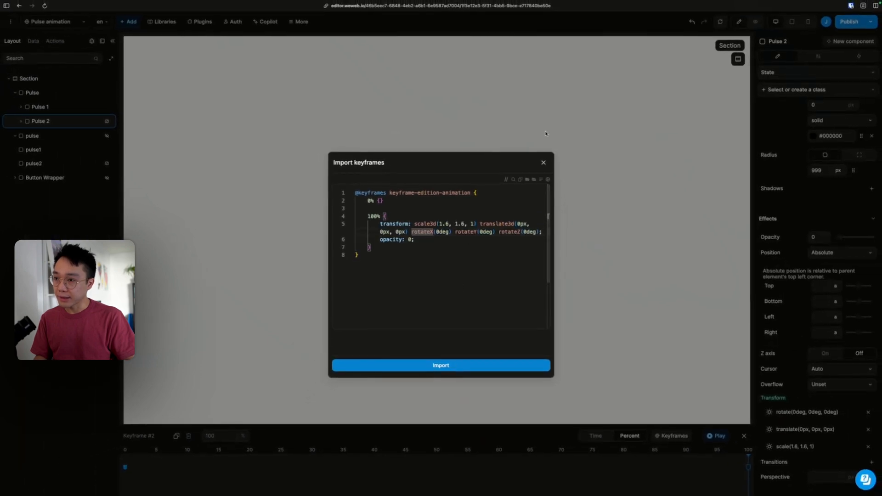
click(440, 365)
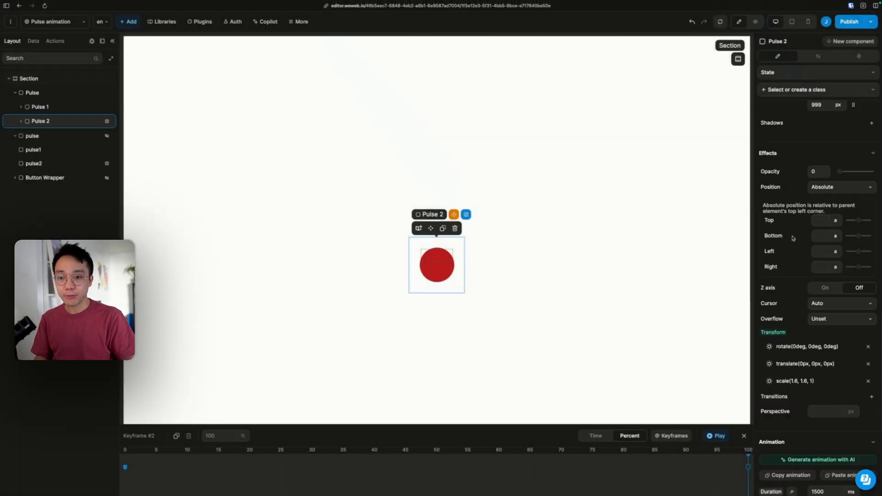
scroll(down, 3)
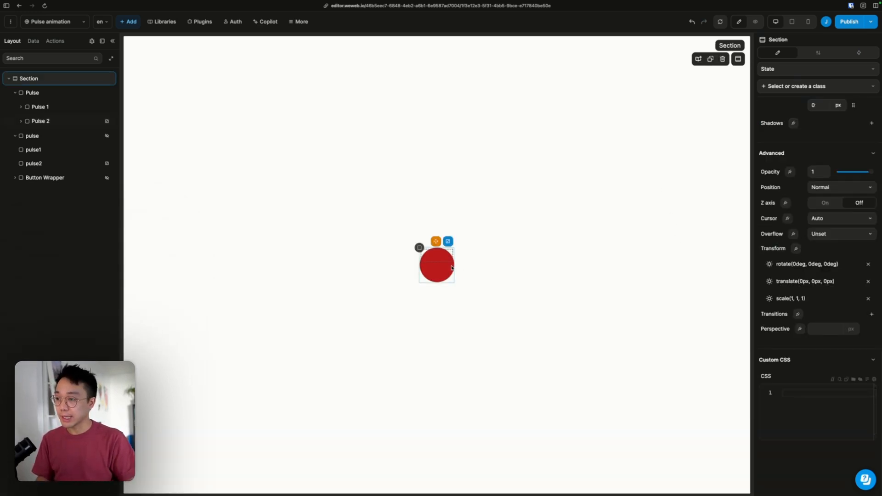
Select the new vertical Flexbox wrapping Pulse and Button, then the Pulse element inside it.
click(39, 121)
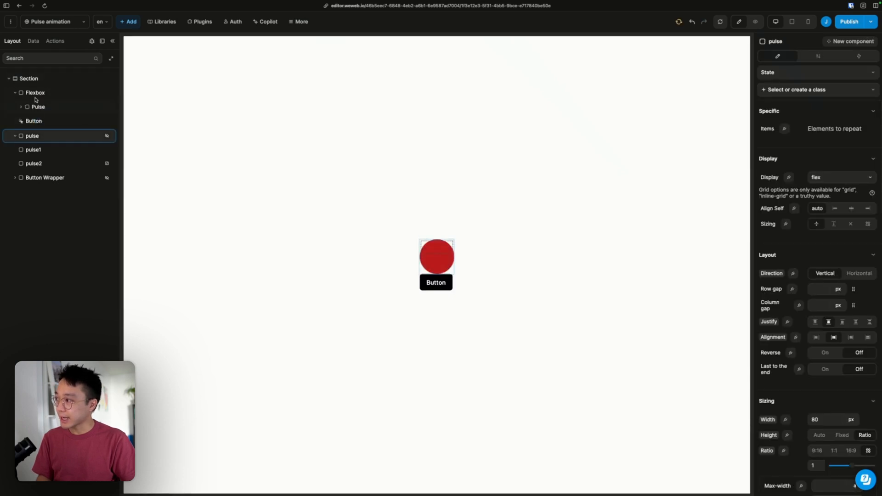
click(34, 93)
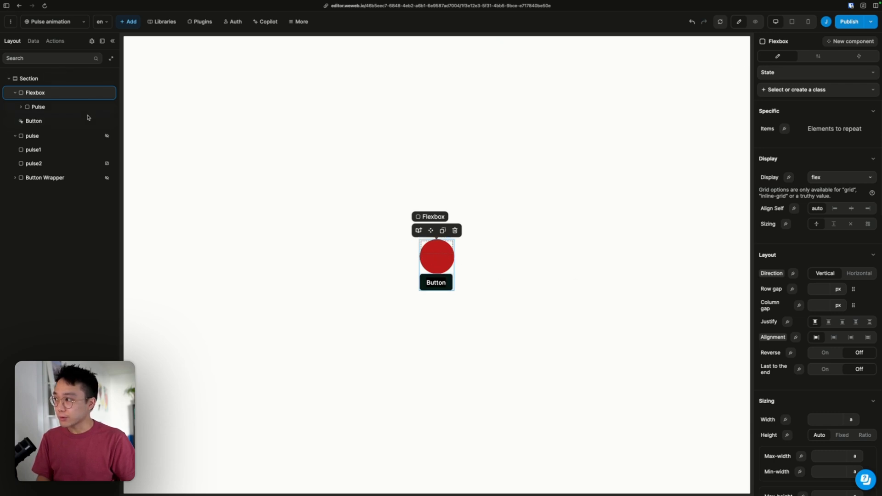
click(37, 106)
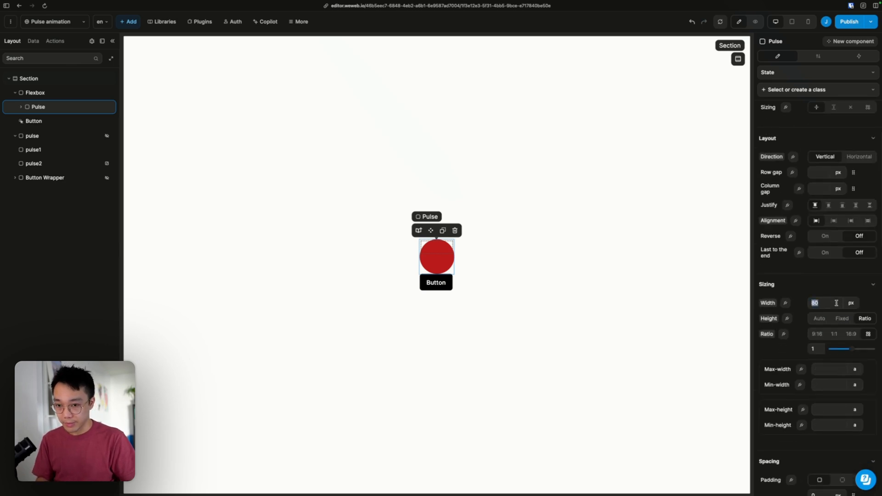
Set the Pulse width to 20 px and its position to Absolute.
text(20)
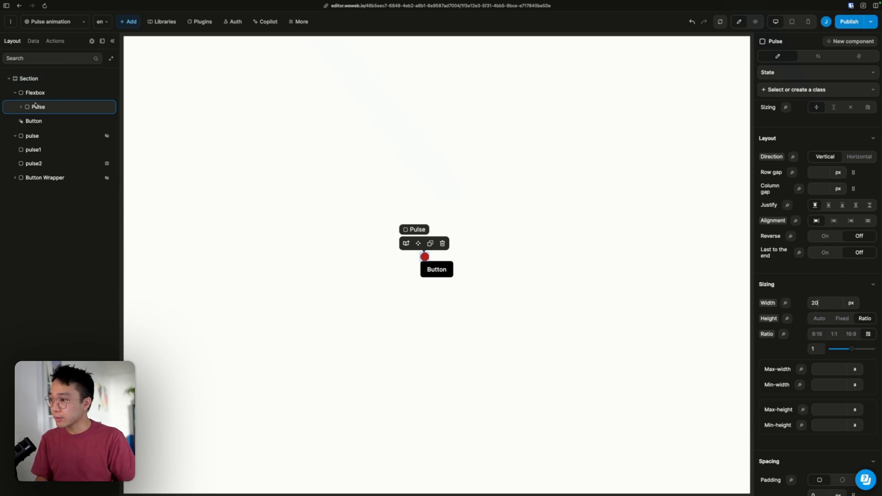
click(20, 107)
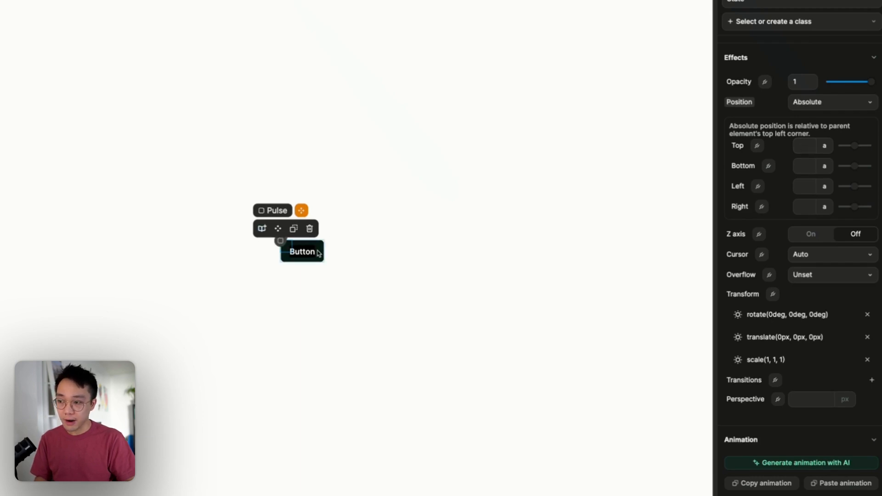
mouse_move(344, 277)
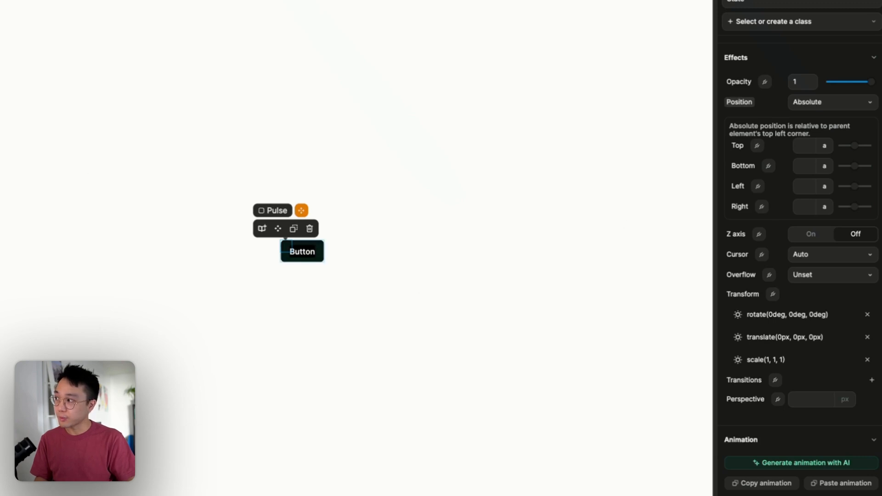
Turn the Z axis on and set Top -8 px and Right -8 px on the pulse dot.
click(811, 235)
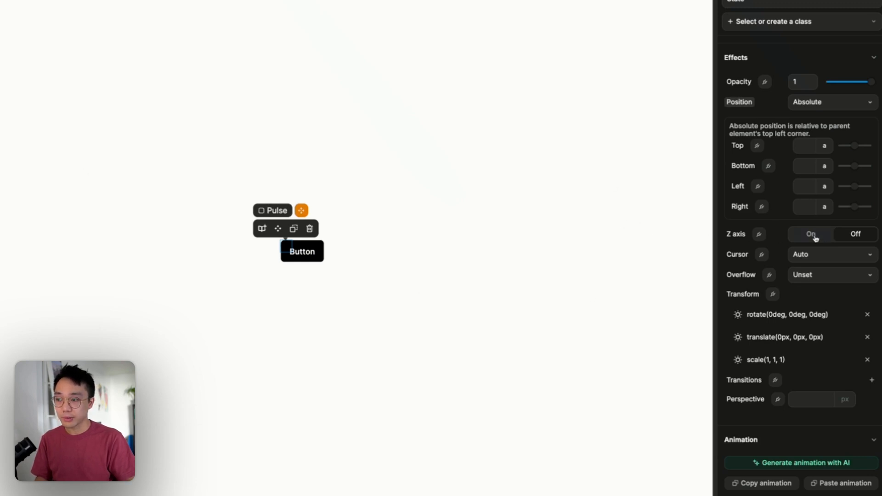
click(810, 234)
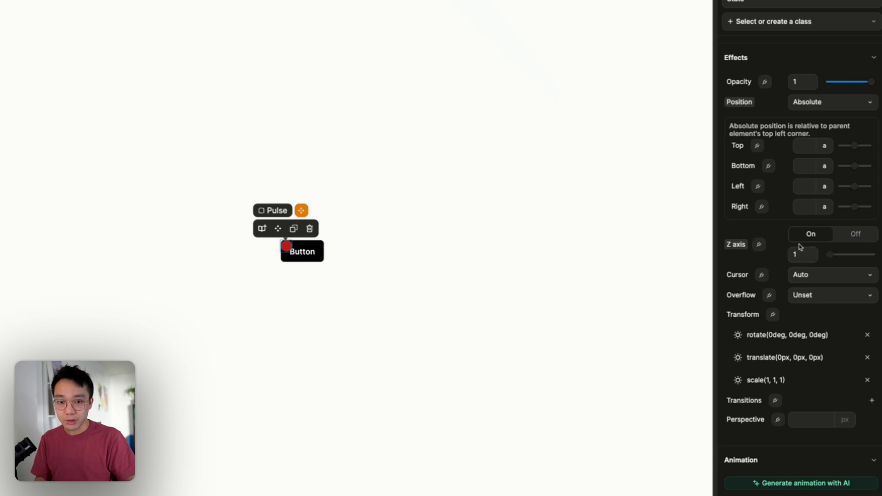
mouse_move(778, 260)
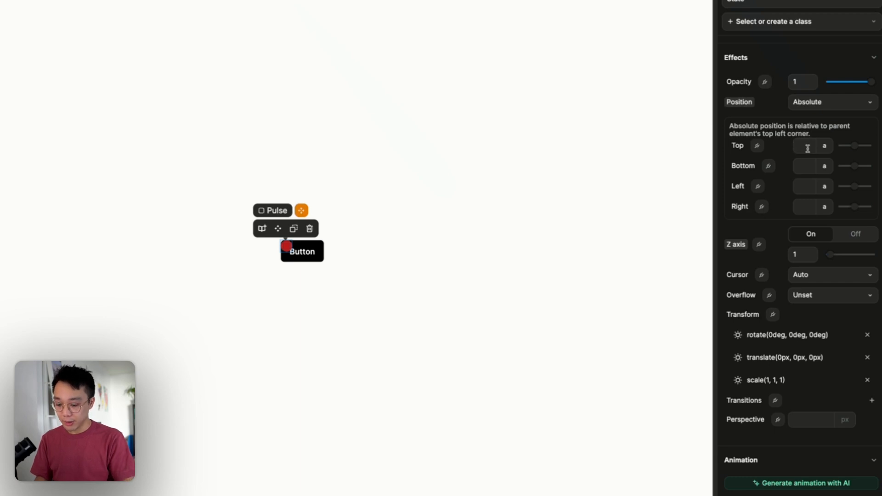
text(-8)
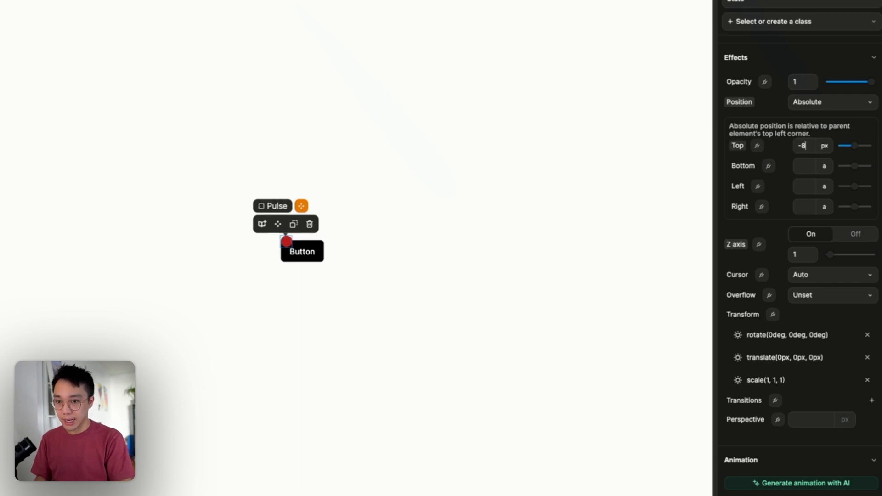
mouse_move(786, 174)
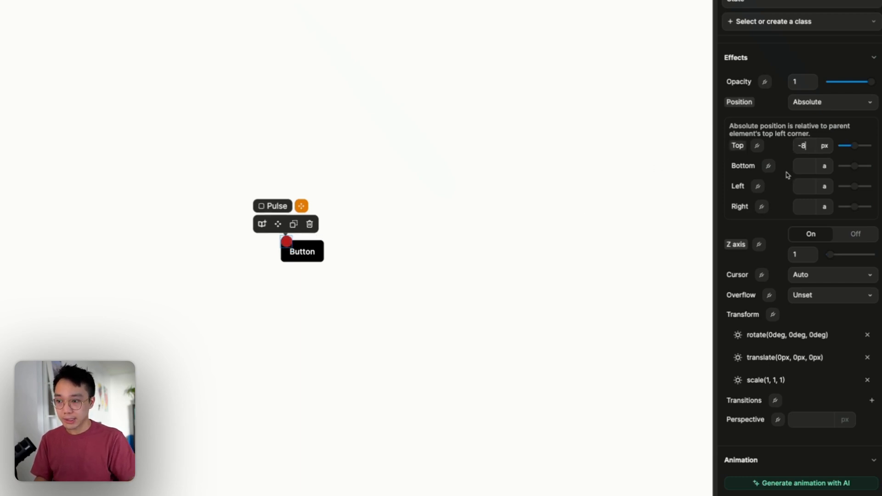
click(809, 207)
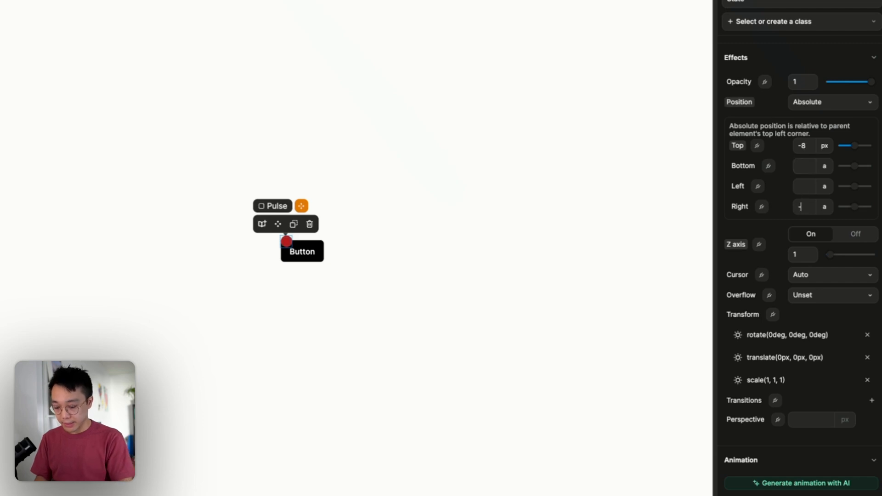
text(-8)
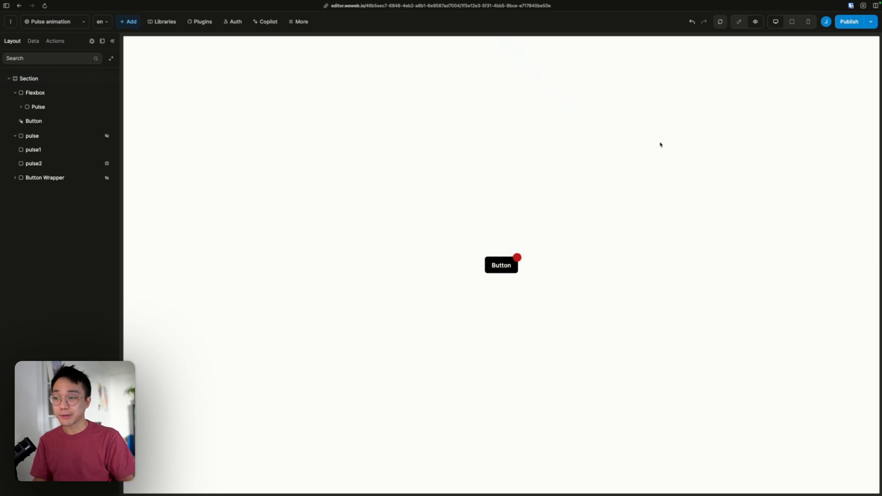
click(38, 107)
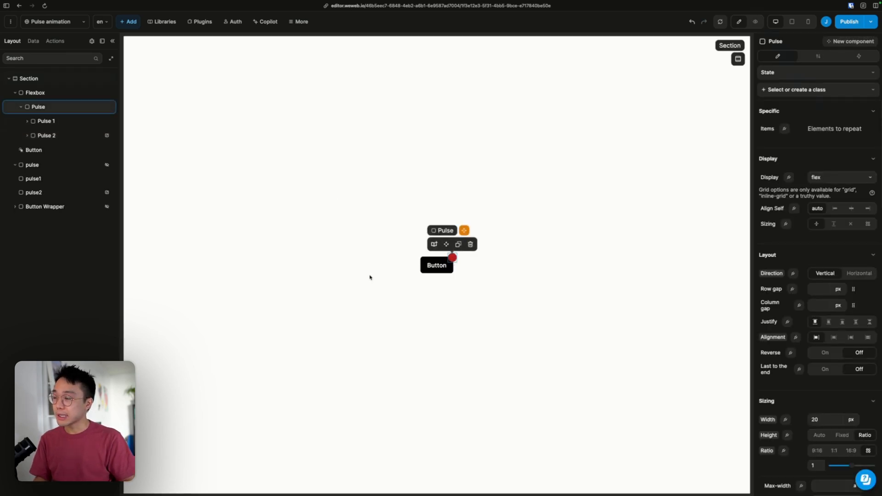
click(817, 56)
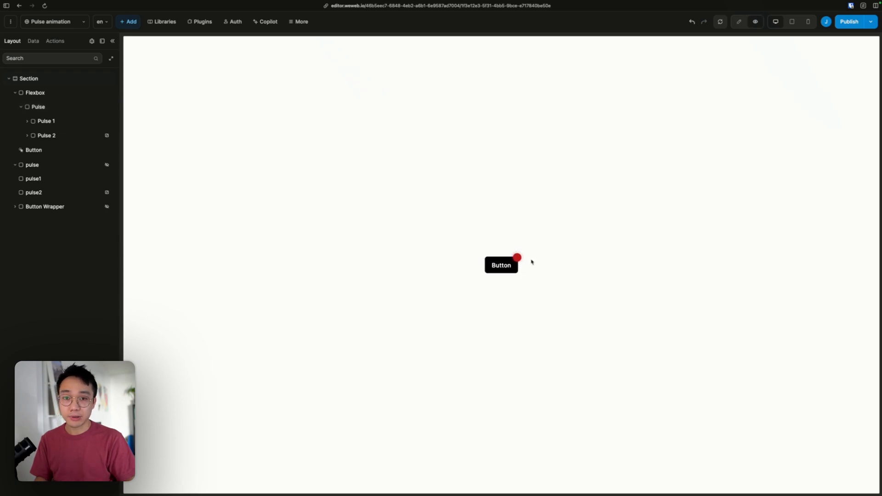
mouse_move(542, 257)
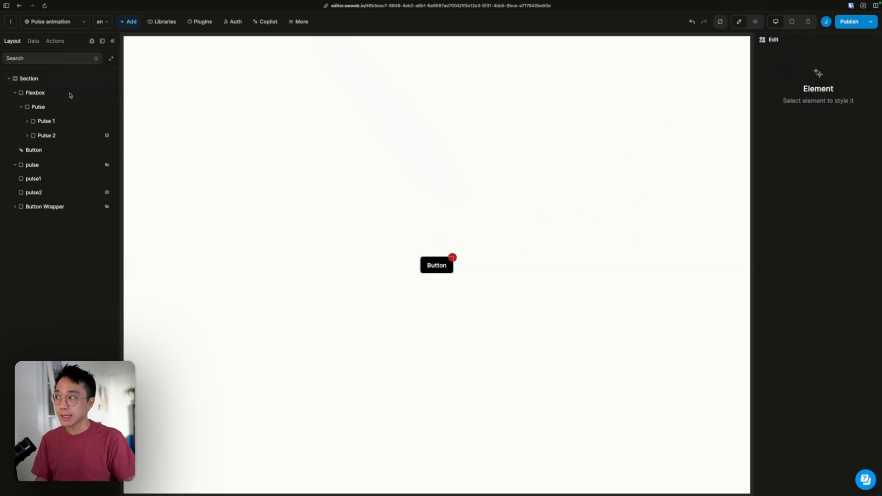
Bind the Pulse dot's Conditional Rendering condition to a formula and close the editor.
click(37, 107)
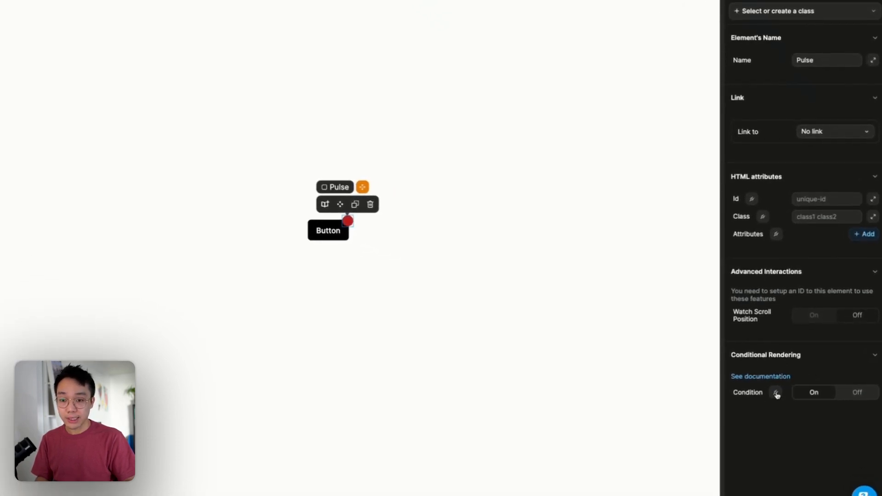
click(776, 392)
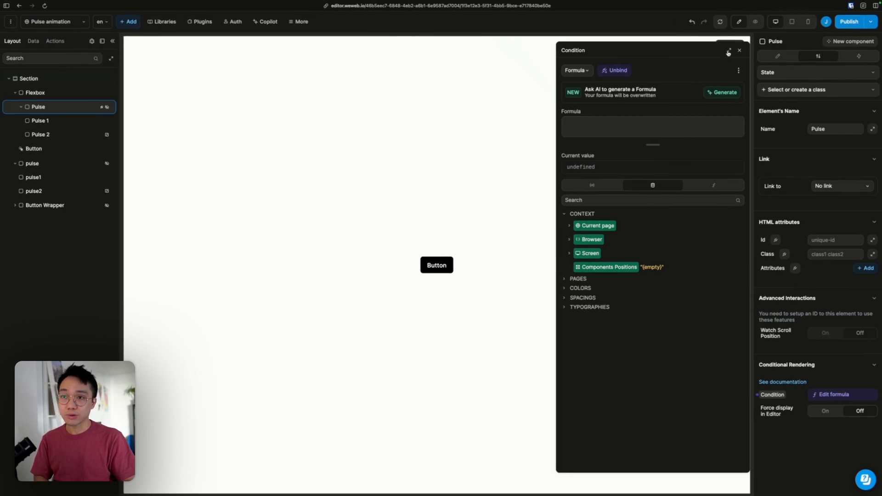
click(739, 49)
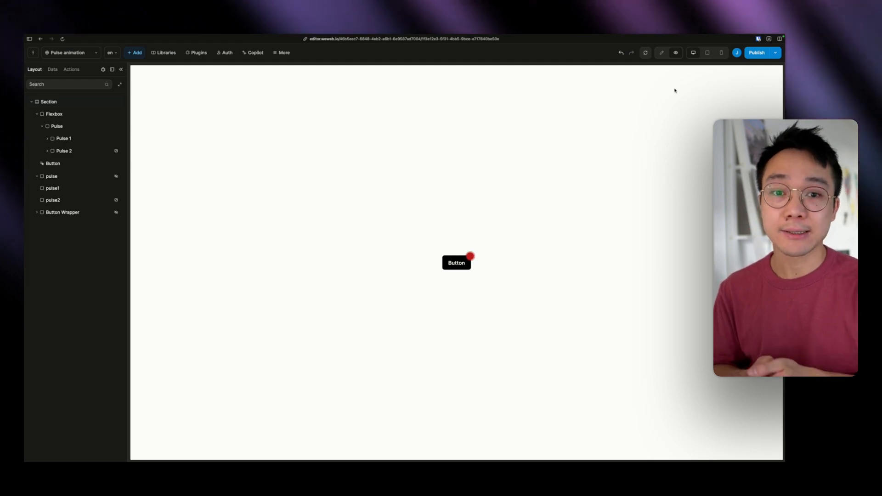
mouse_move(438, 247)
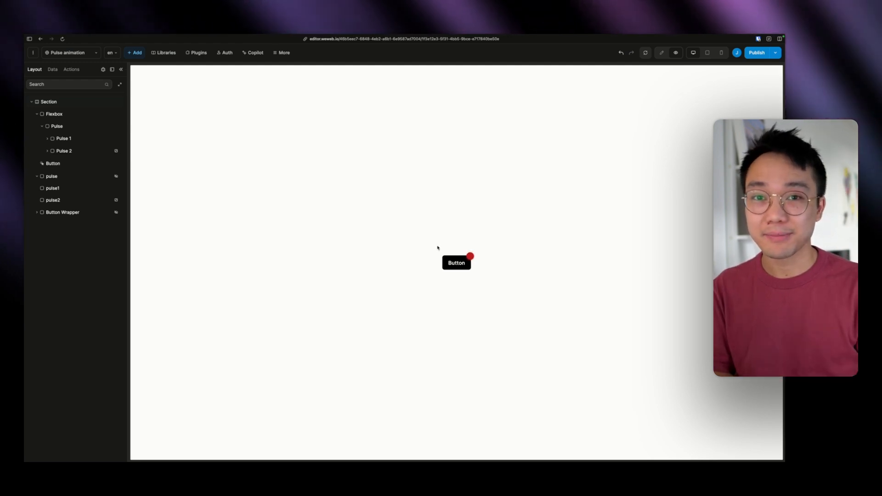